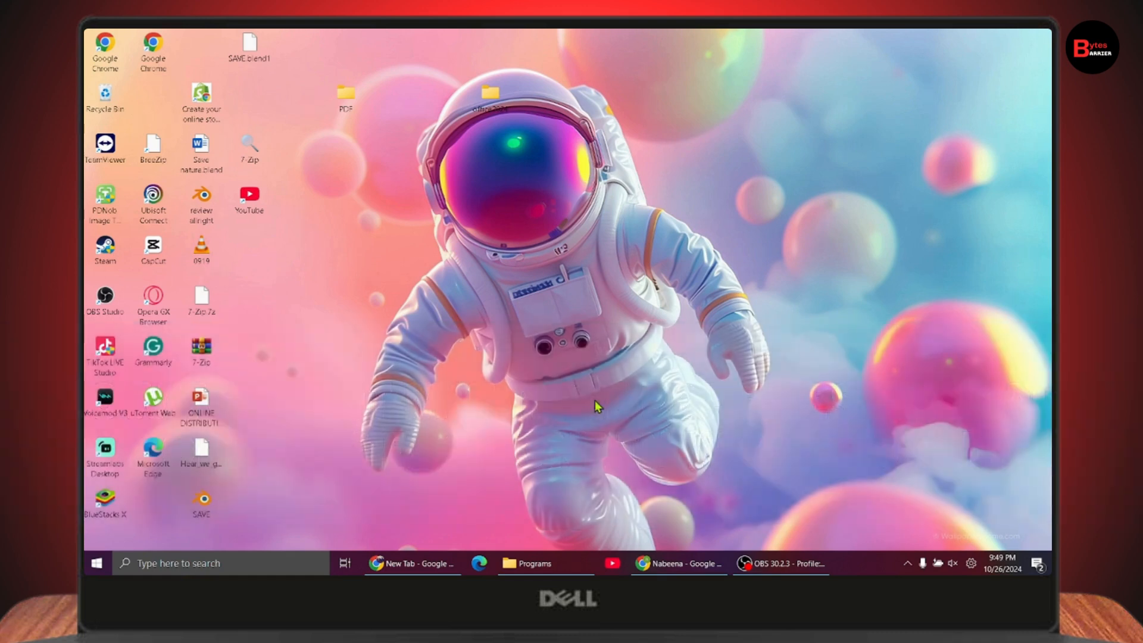
# Step: Search the Home location for 'pdf' and list the 26 matching items
pyautogui.click(545, 563)
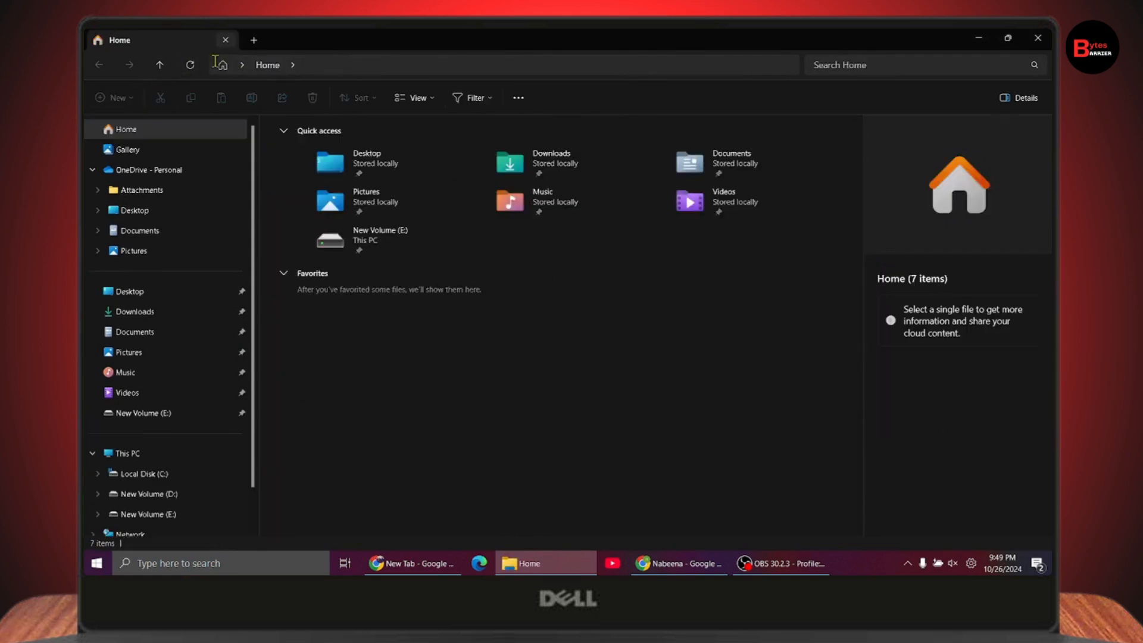
pyautogui.click(918, 65)
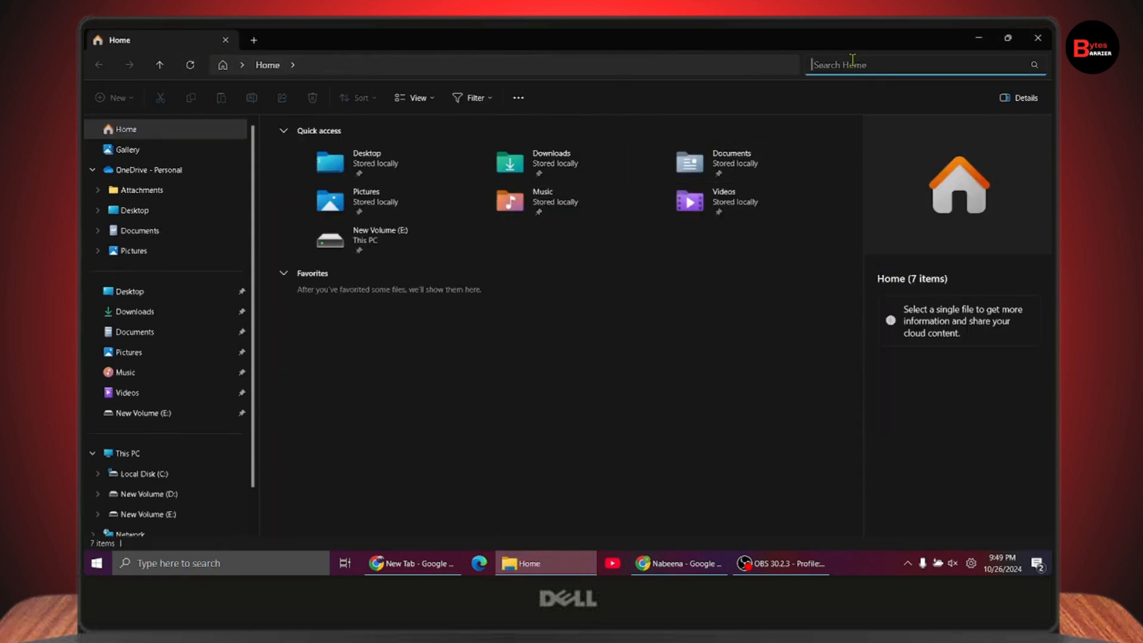
pyautogui.write('pdf')
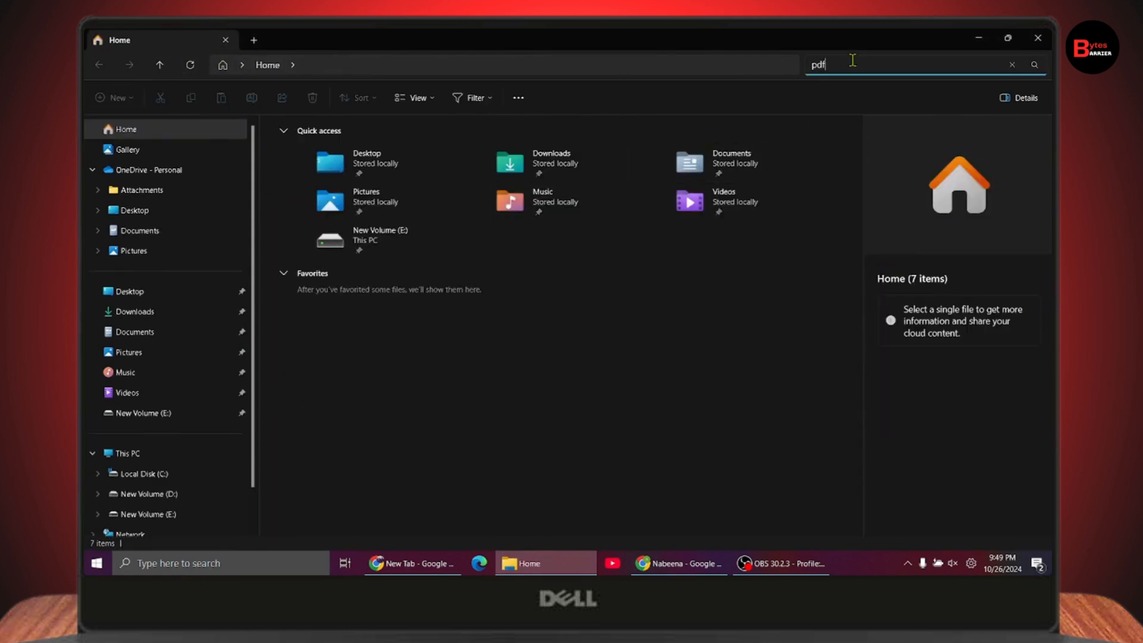
pyautogui.press('Return')
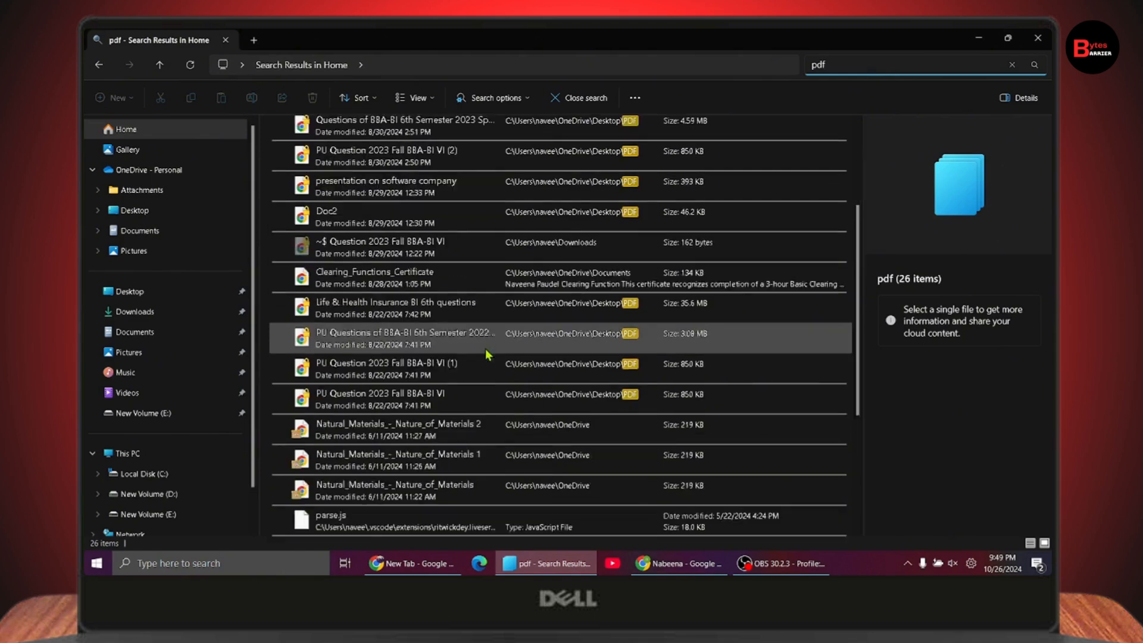
pyautogui.scroll(-3)
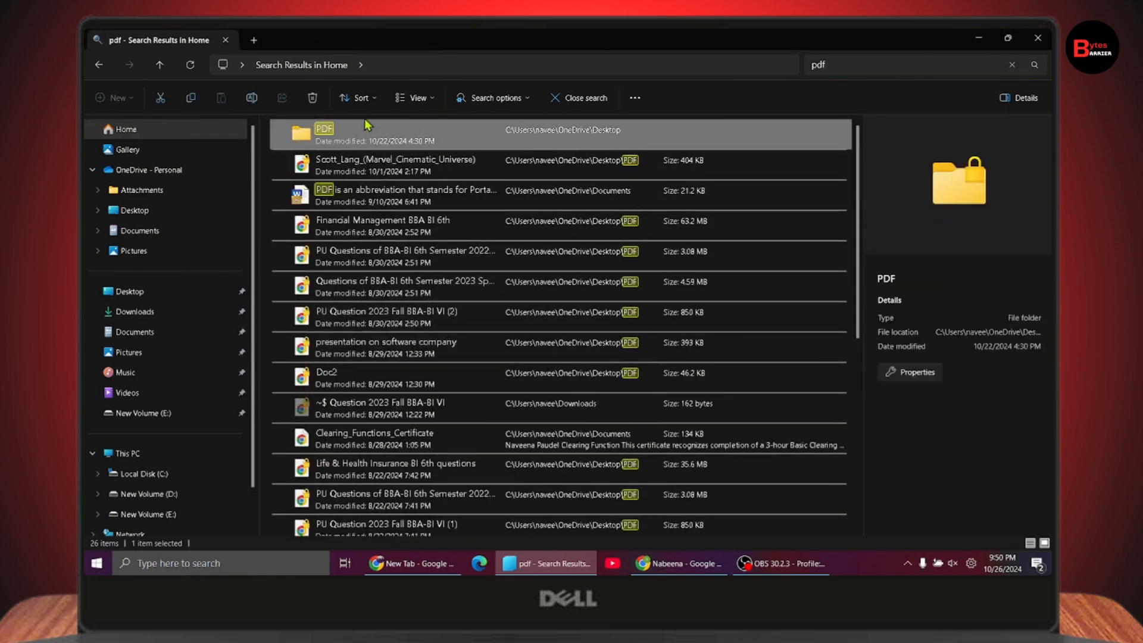
pyautogui.moveTo(1038, 37)
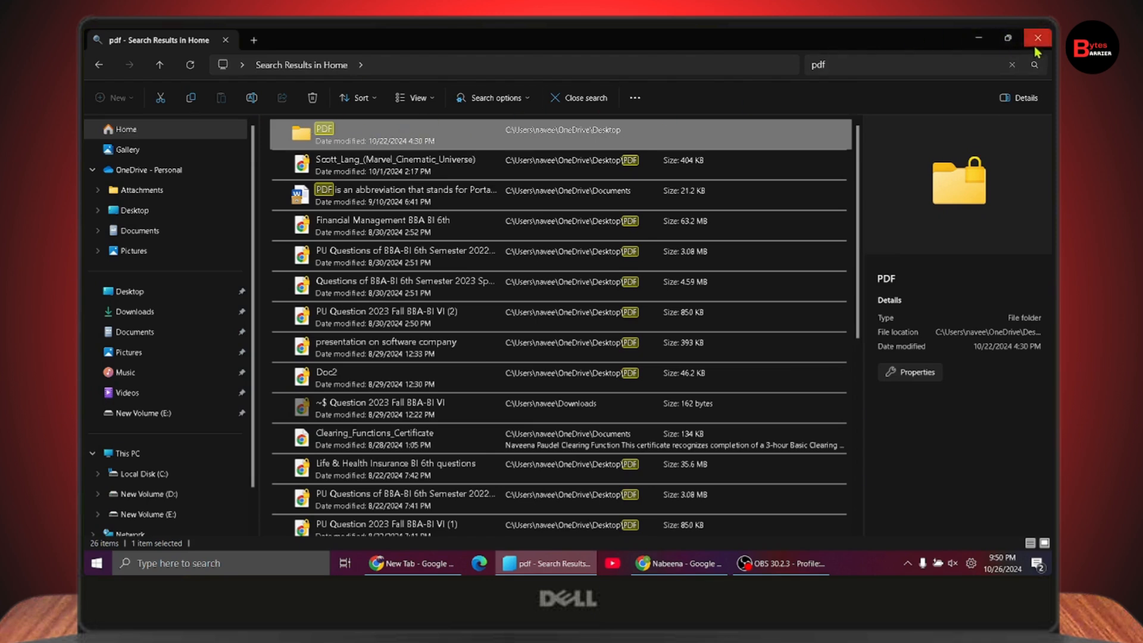
pyautogui.moveTo(806, 166)
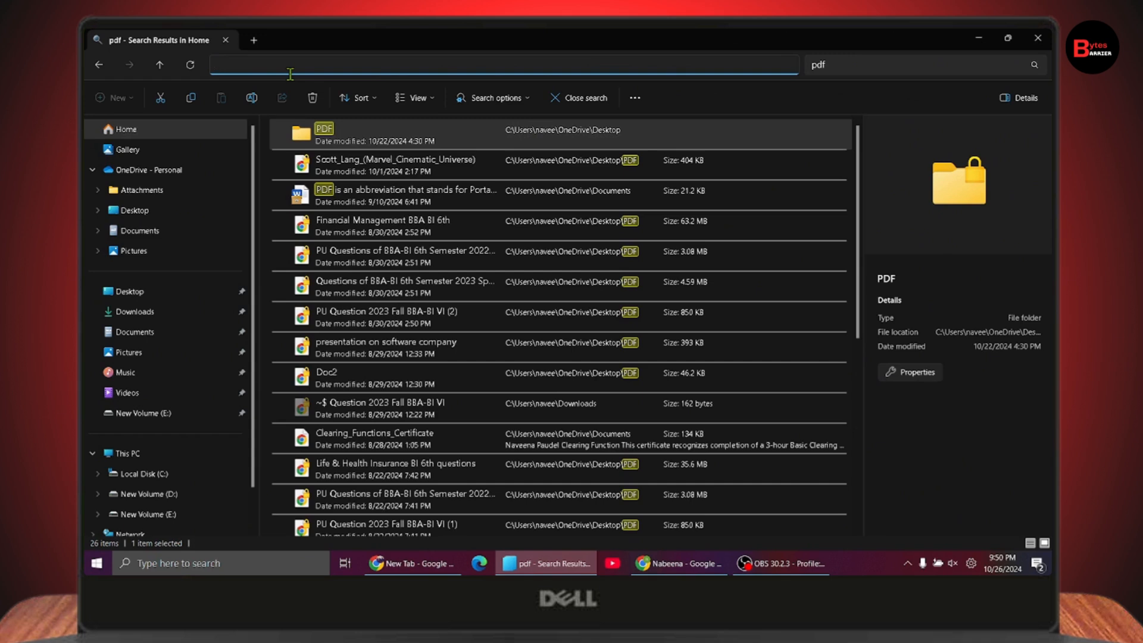
# Step: Navigate to shell:printers to list Canon LBP2900, Fax, Print to PDF and OneNote printers
pyautogui.write('shell:printers')
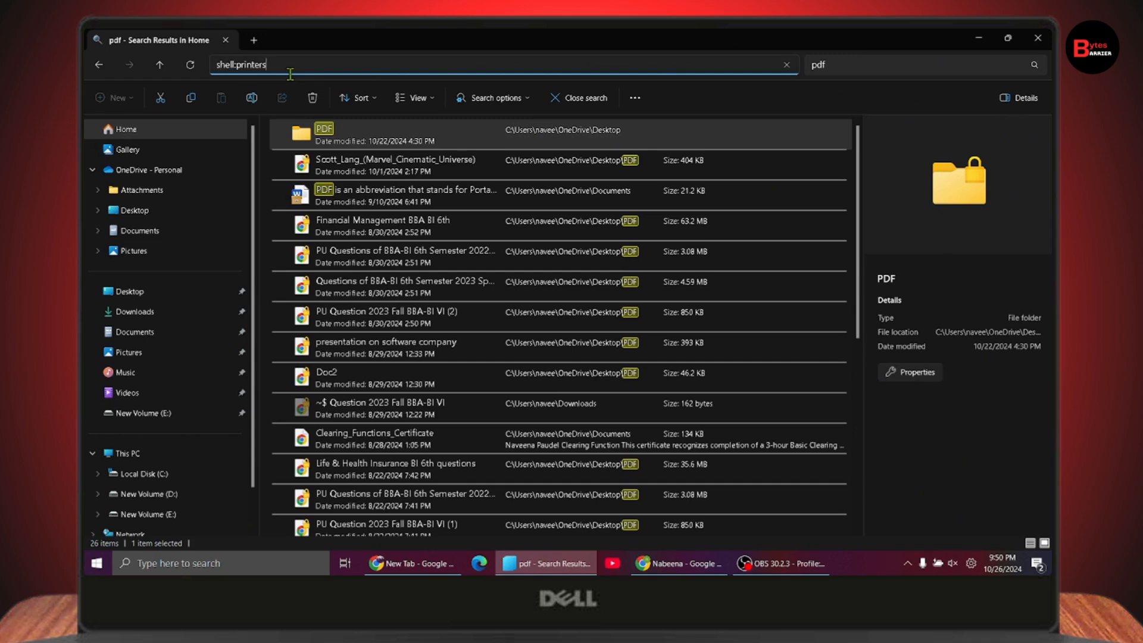
pyautogui.write('folder')
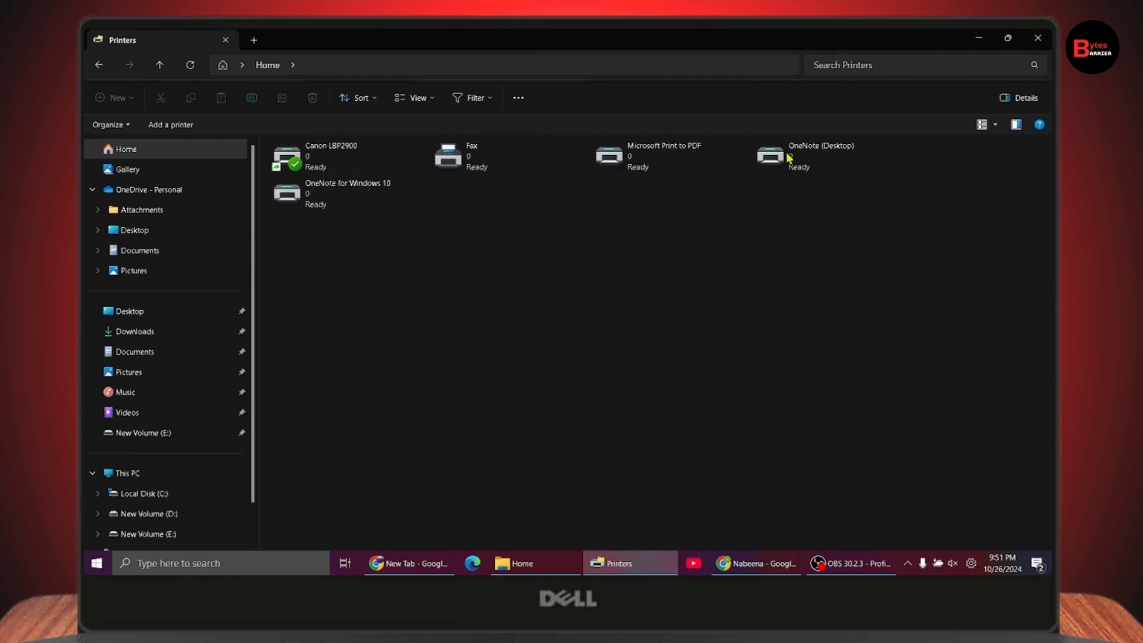
pyautogui.moveTo(753, 294)
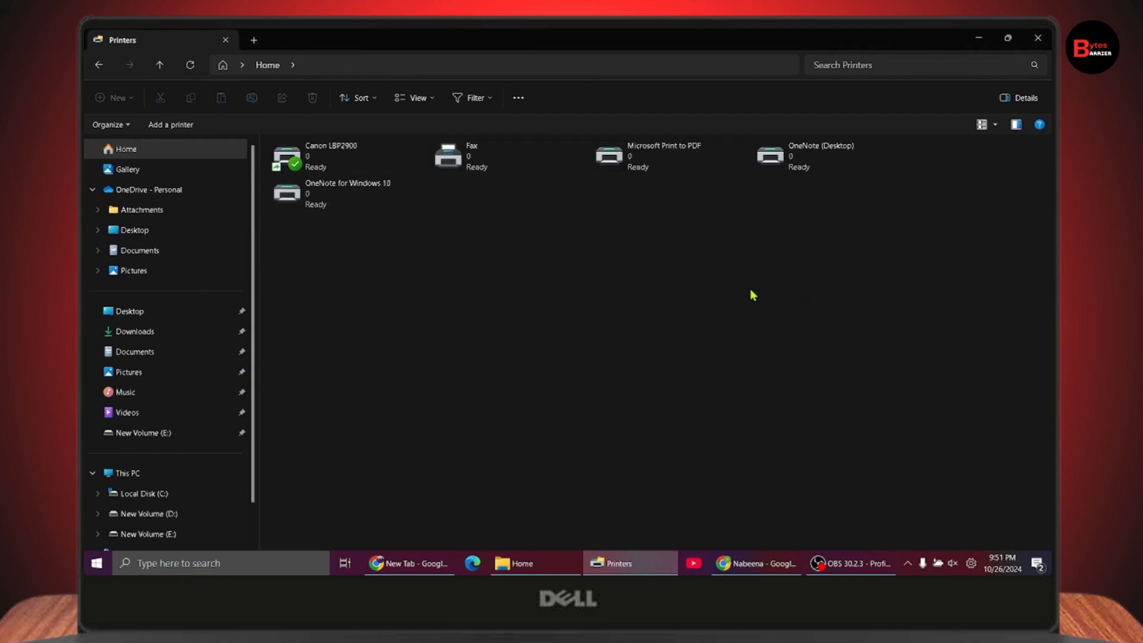
# Step: Snap Printers left, Home right, and navigate the right window to shell:sendto
pyautogui.click(346, 563)
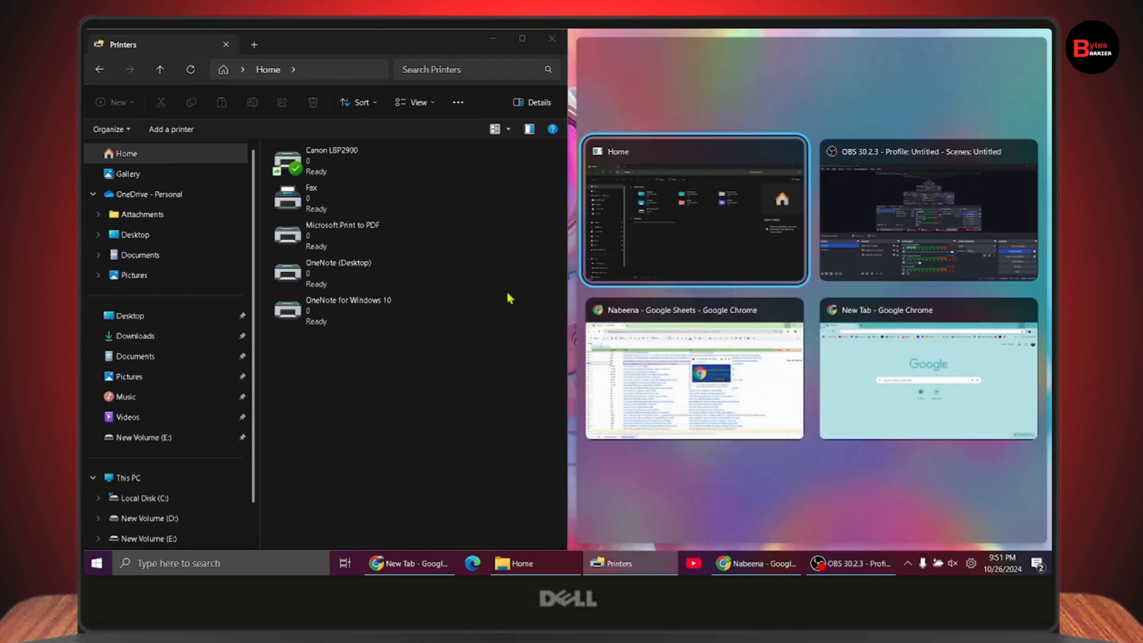
pyautogui.click(693, 210)
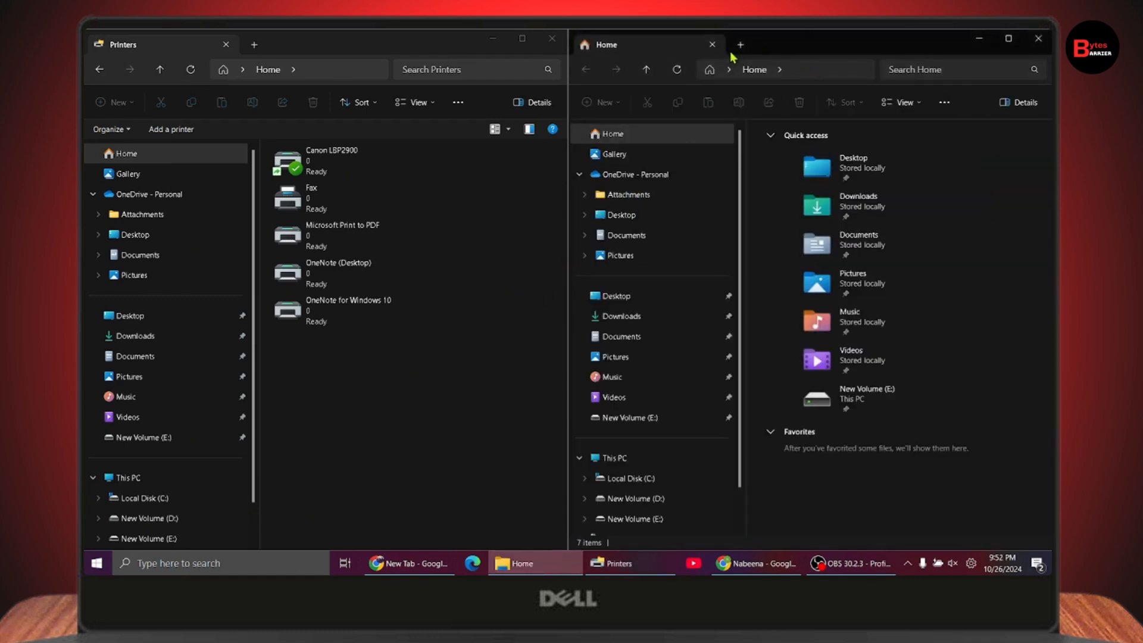
pyautogui.moveTo(820, 63)
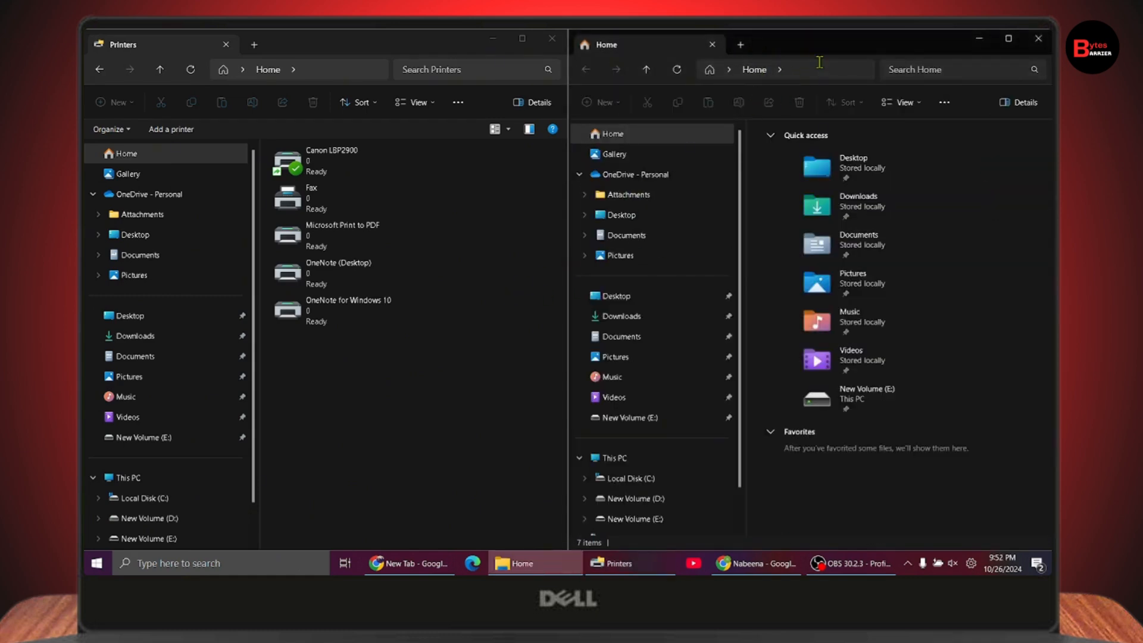
pyautogui.write('shell:')
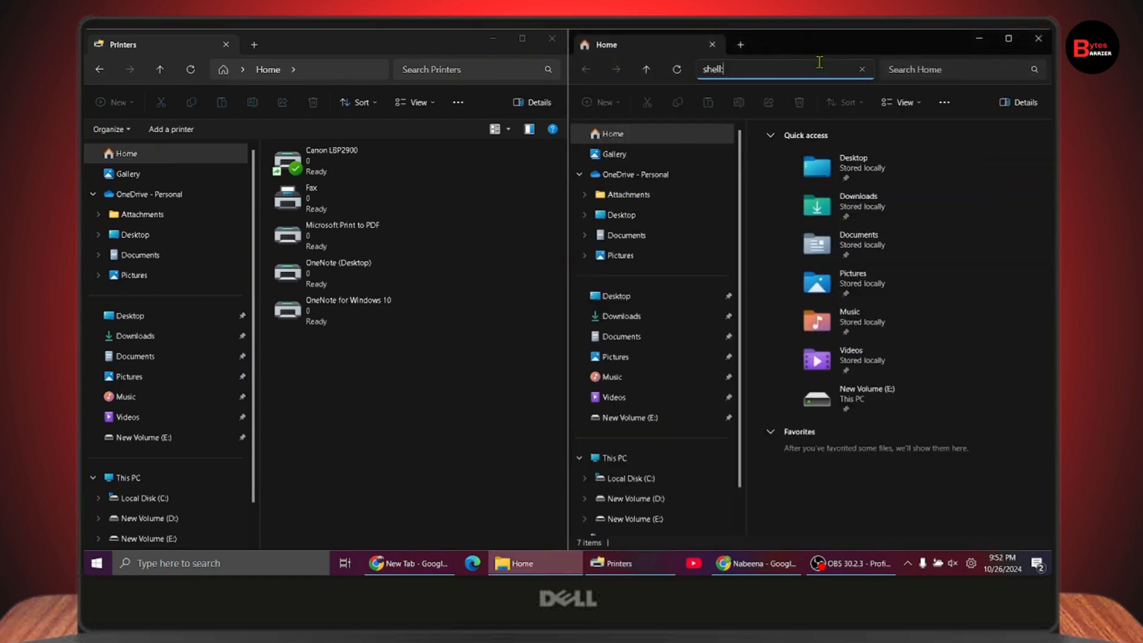
pyautogui.press('Escape')
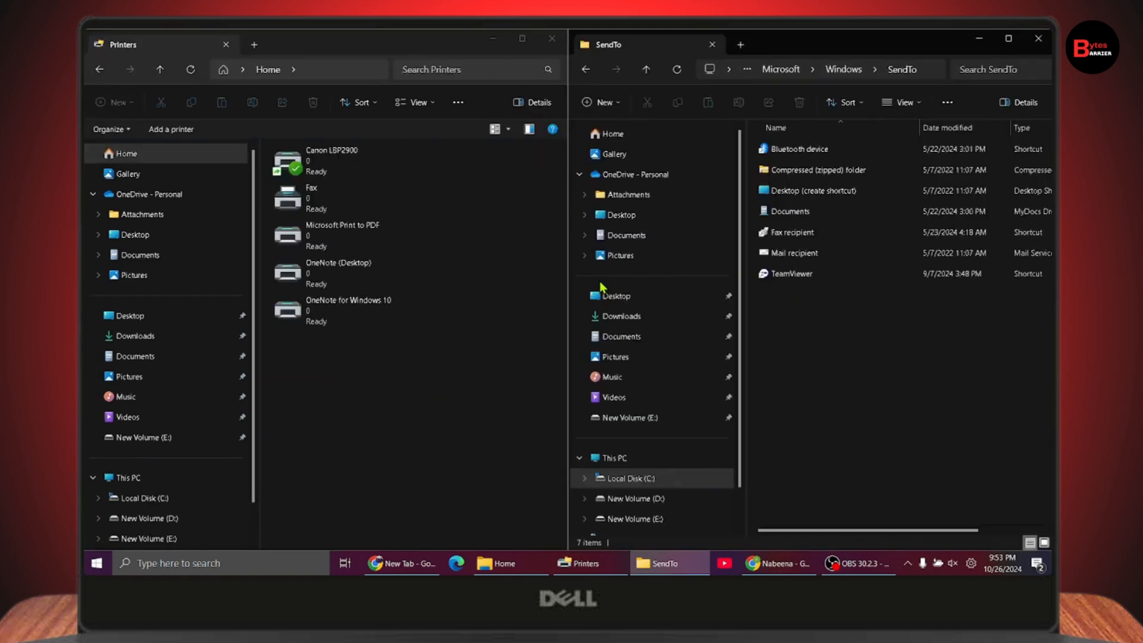
pyautogui.moveTo(431, 302)
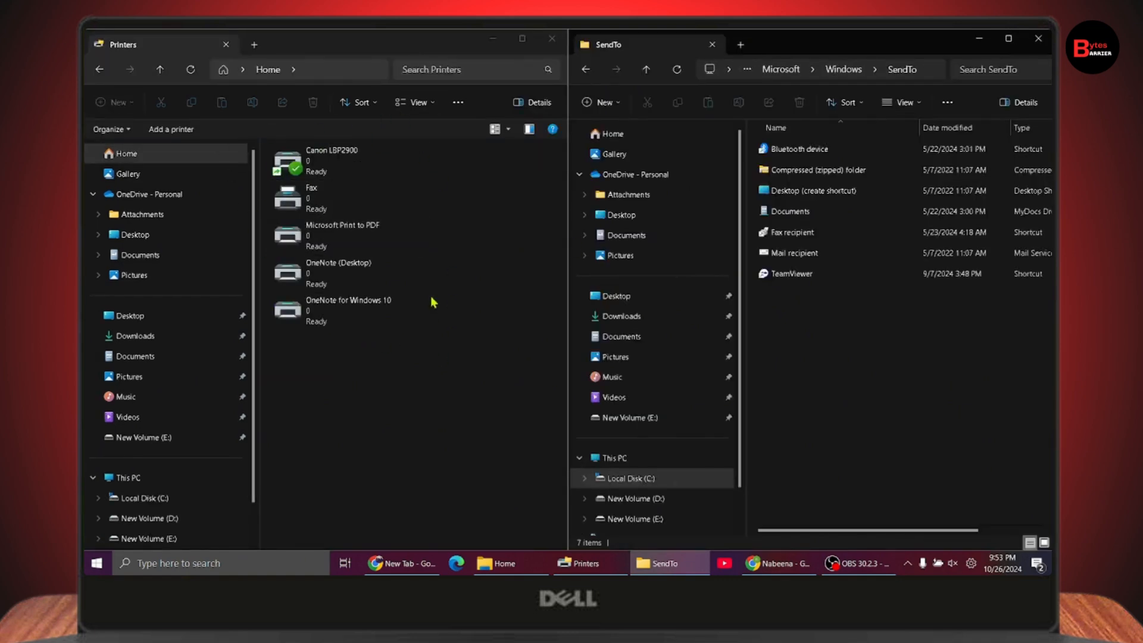
pyautogui.moveTo(779, 335)
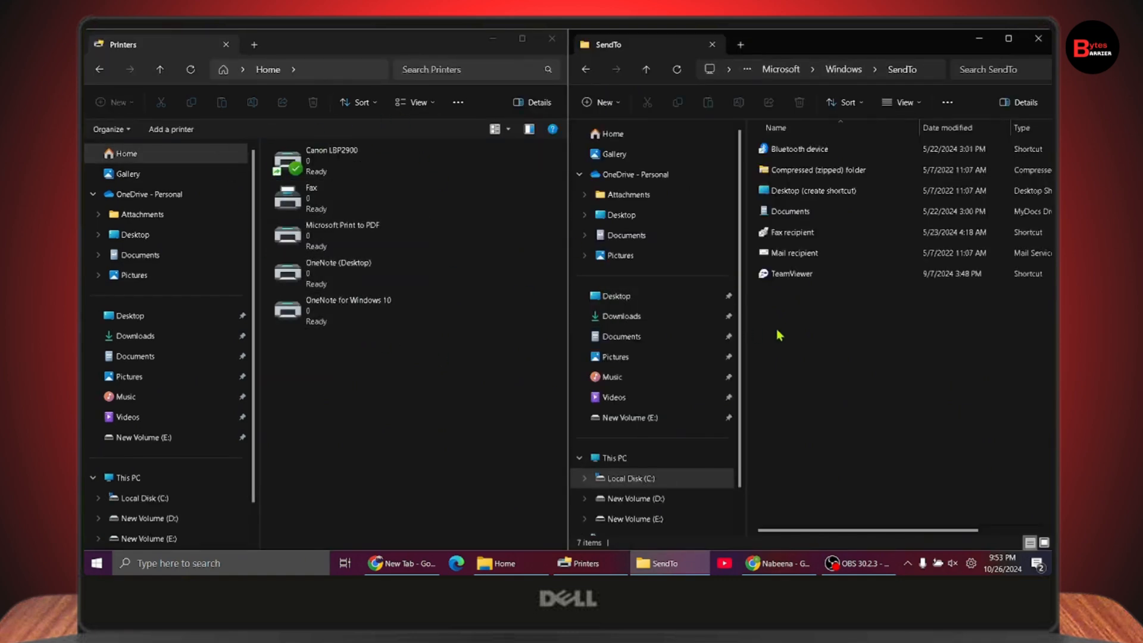
pyautogui.moveTo(798, 253)
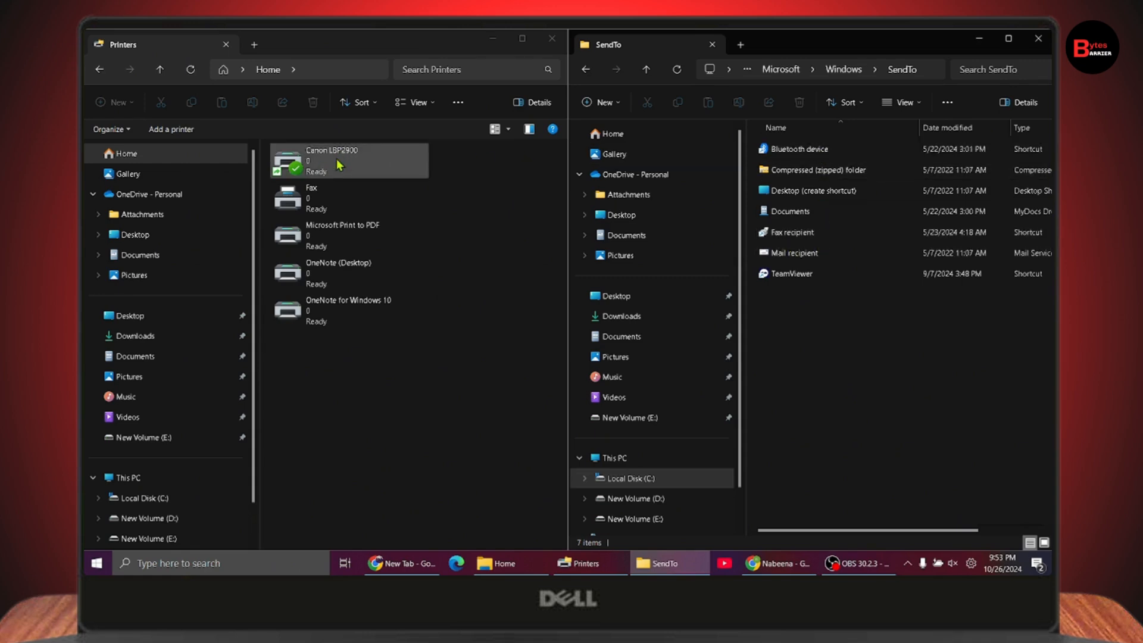
# Step: Drag Canon LBP2900 into SendTo as a shortcut and close the Printers window
pyautogui.click(339, 161)
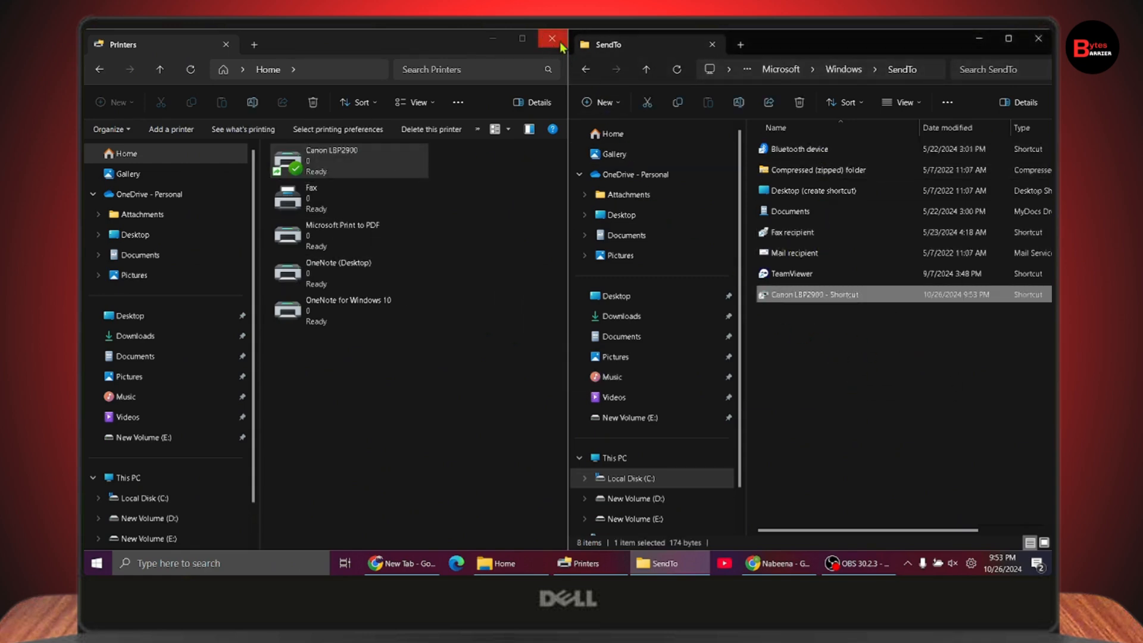
pyautogui.click(551, 38)
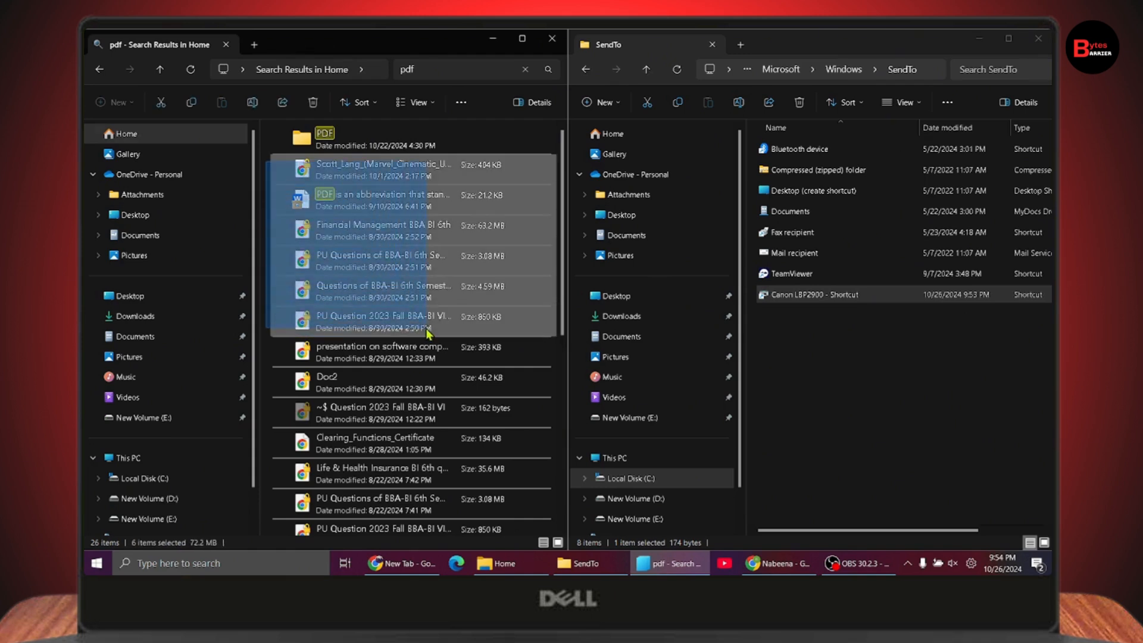
pyautogui.moveTo(422, 261)
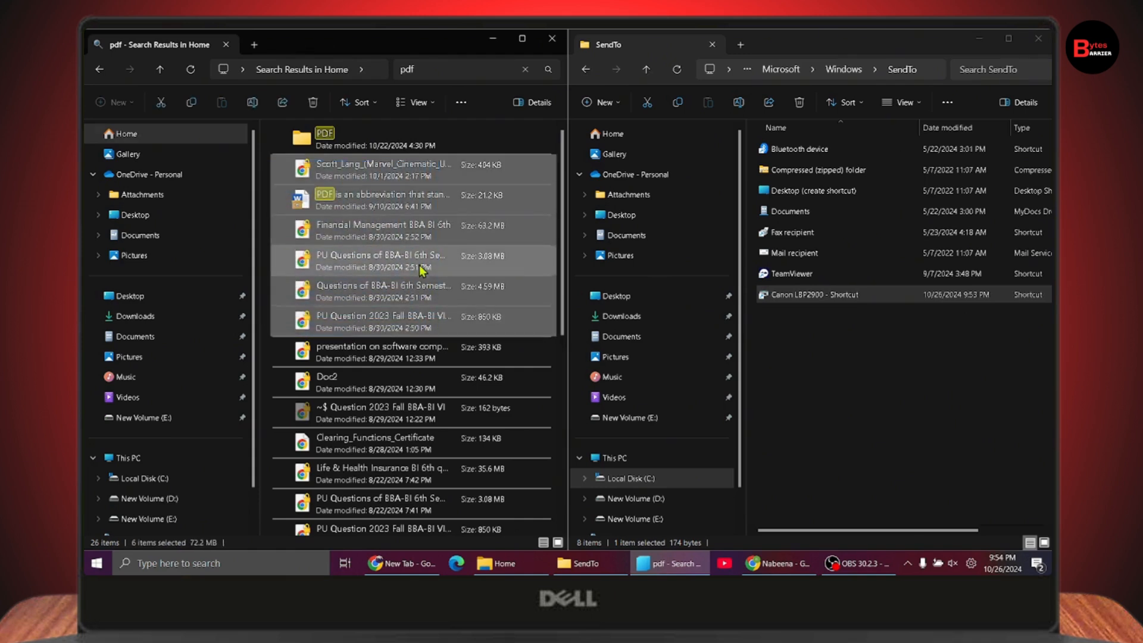
# Step: Send the six selected PDFs via Send to > Canon LBP2900 - Shortcut
pyautogui.rightClick(394, 262)
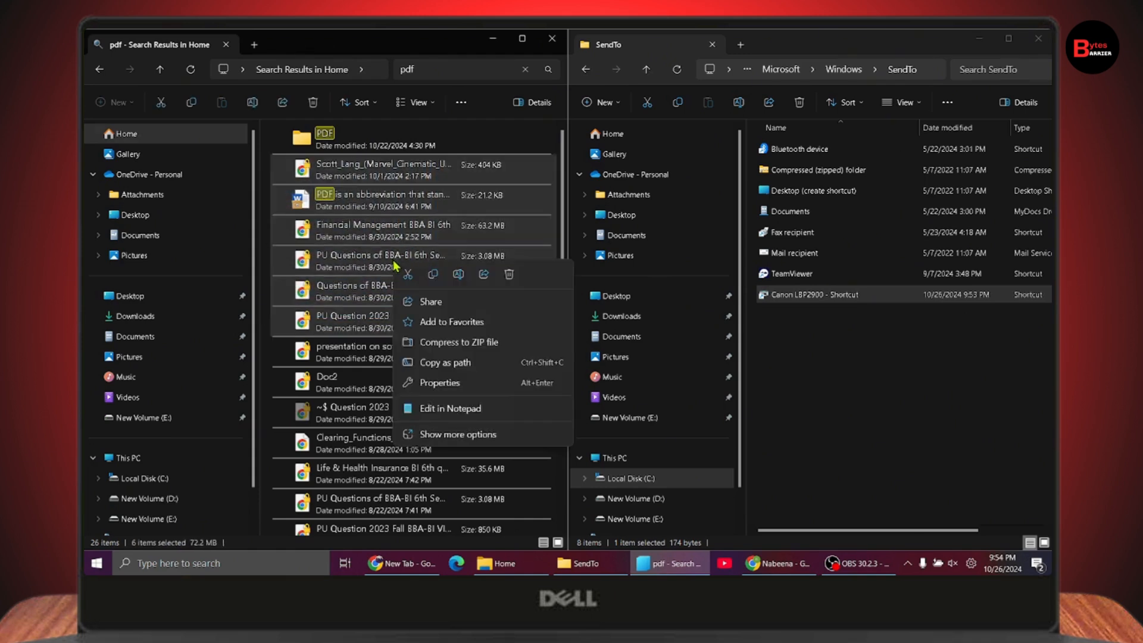
pyautogui.click(460, 434)
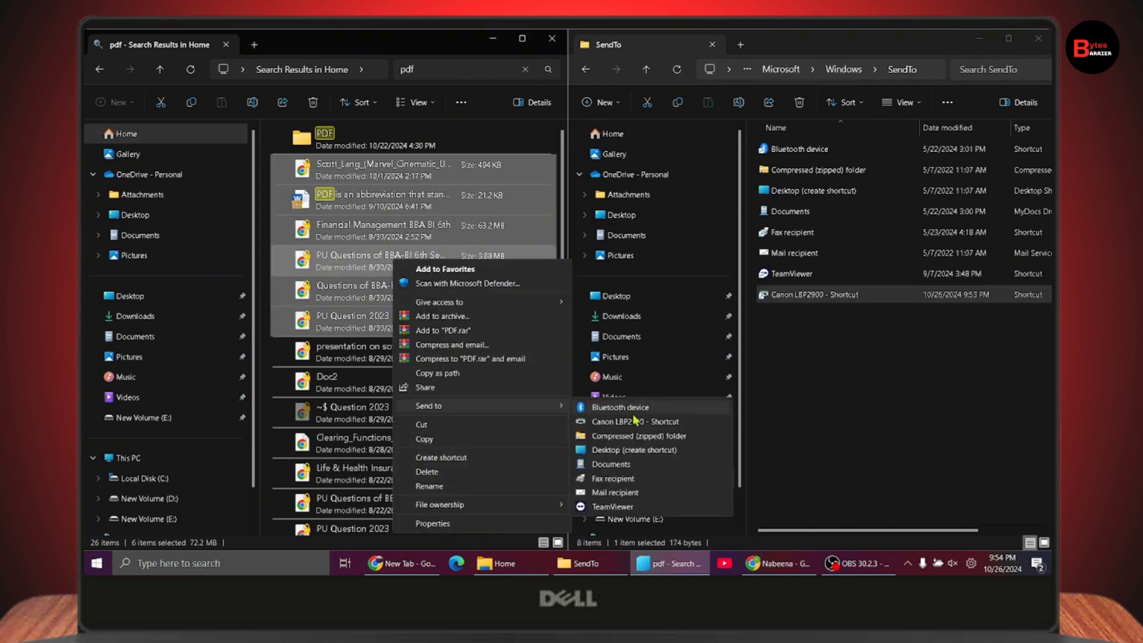
pyautogui.moveTo(642, 424)
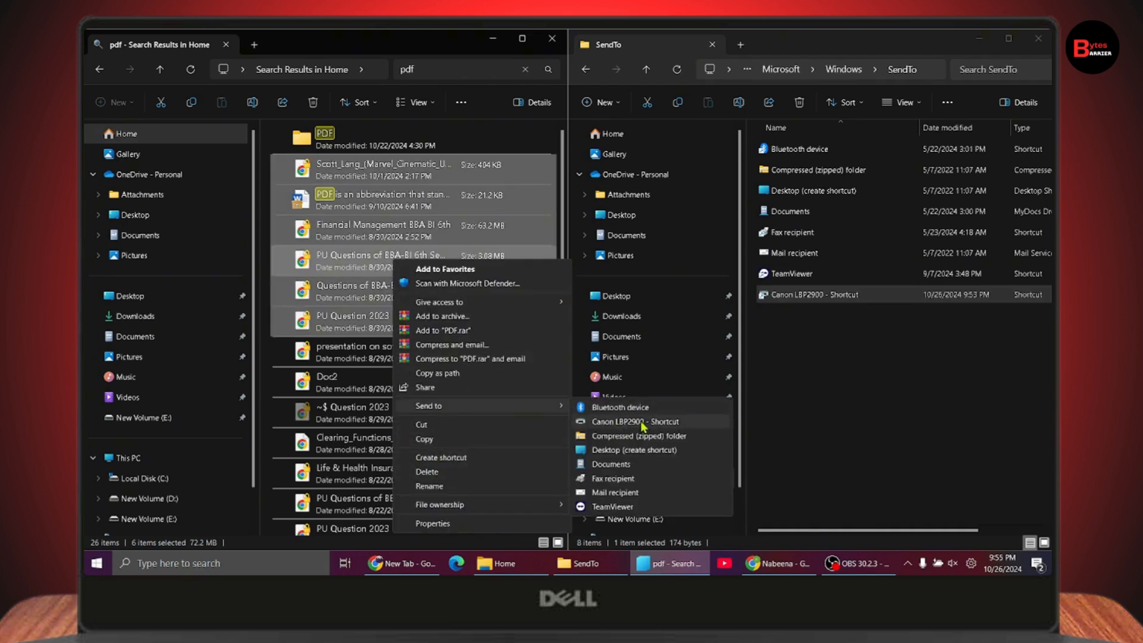
pyautogui.moveTo(635, 425)
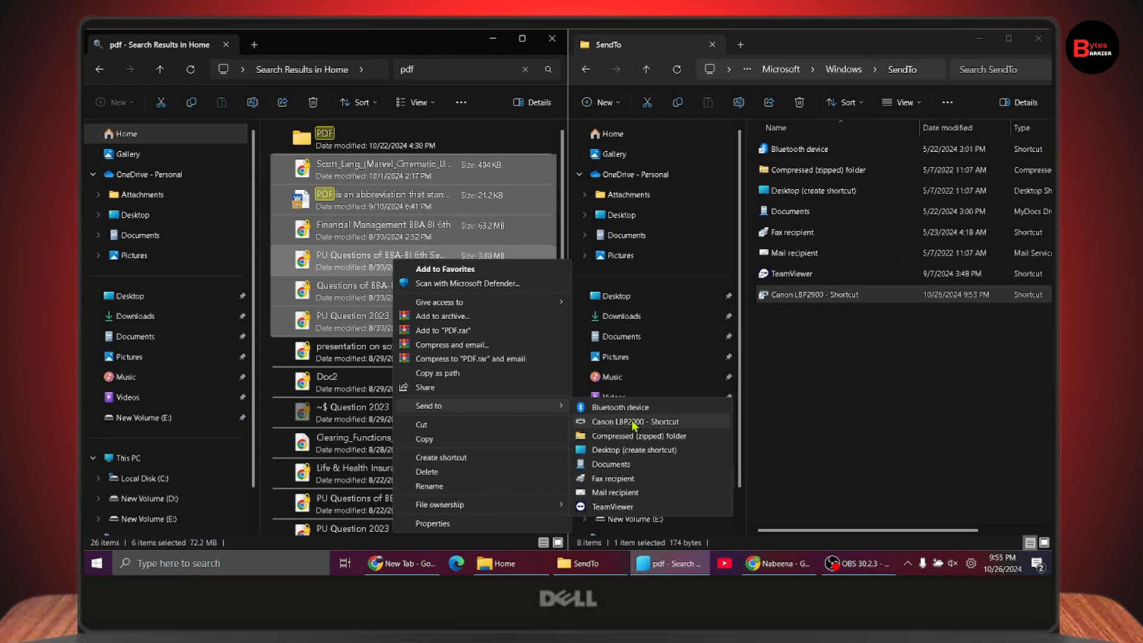
pyautogui.click(636, 421)
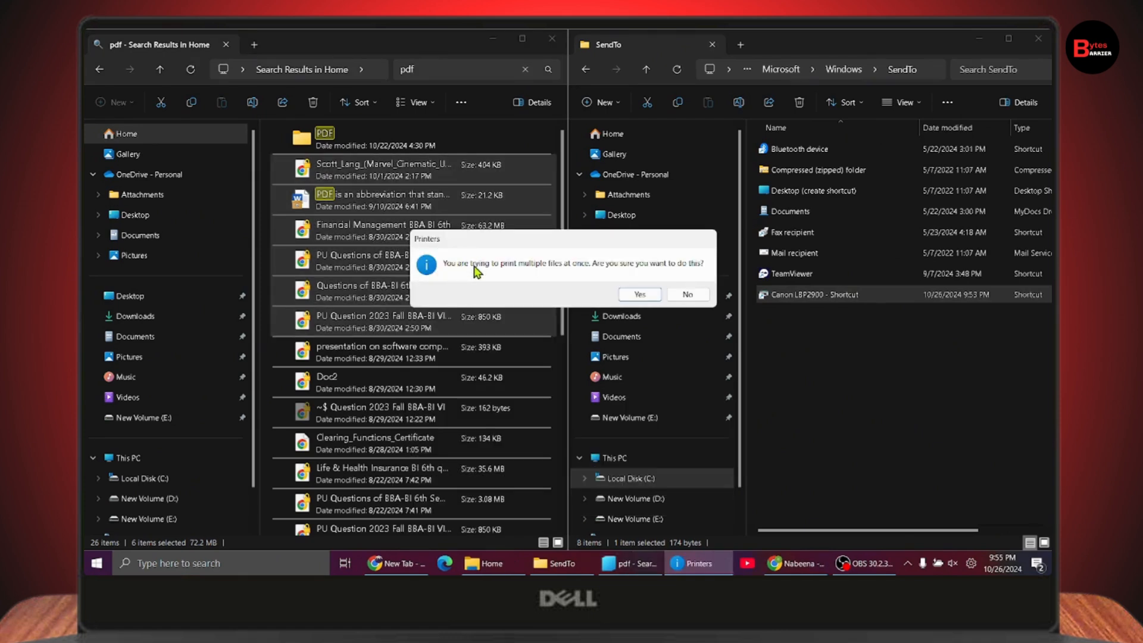
pyautogui.moveTo(486, 281)
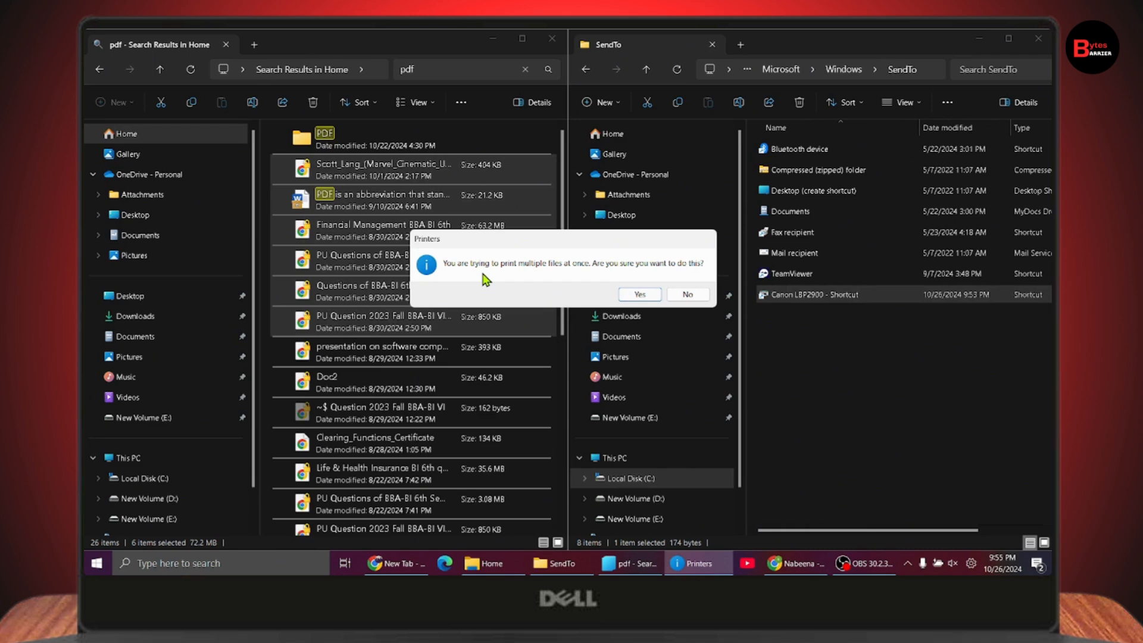
pyautogui.moveTo(468, 281)
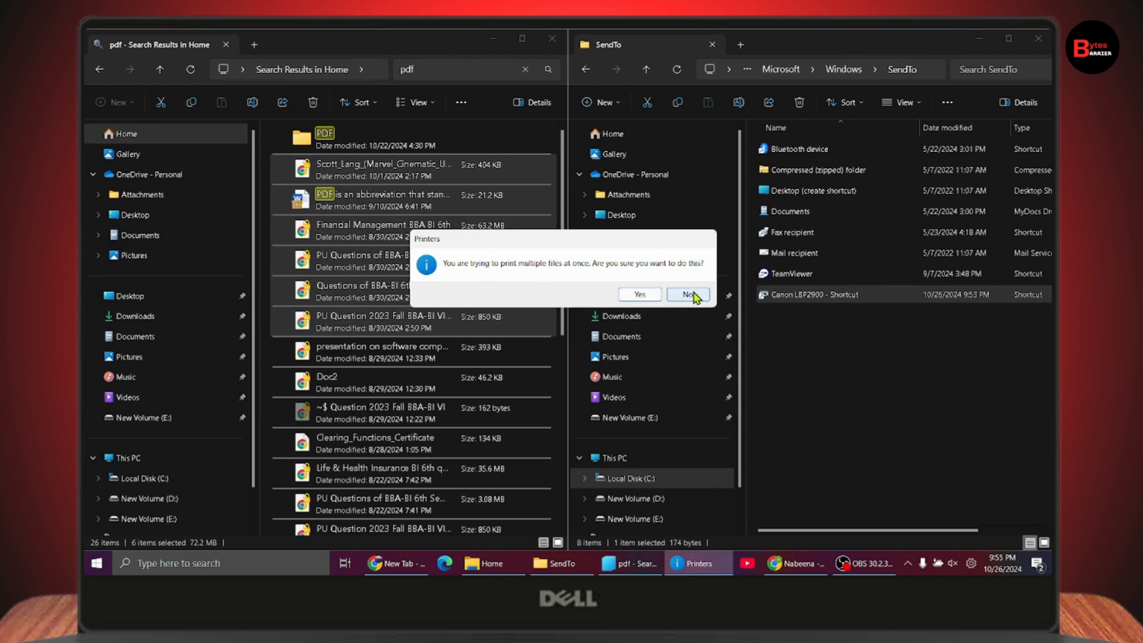
# Step: Answer No to the multiple-file print confirmation, leaving the six PDFs selected
pyautogui.click(687, 294)
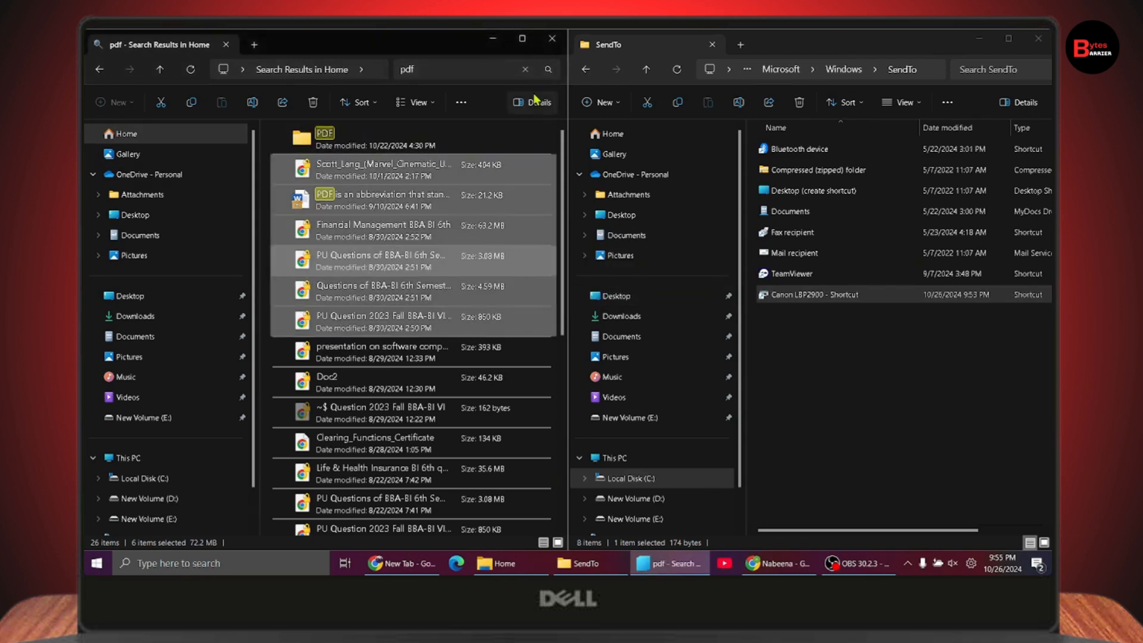